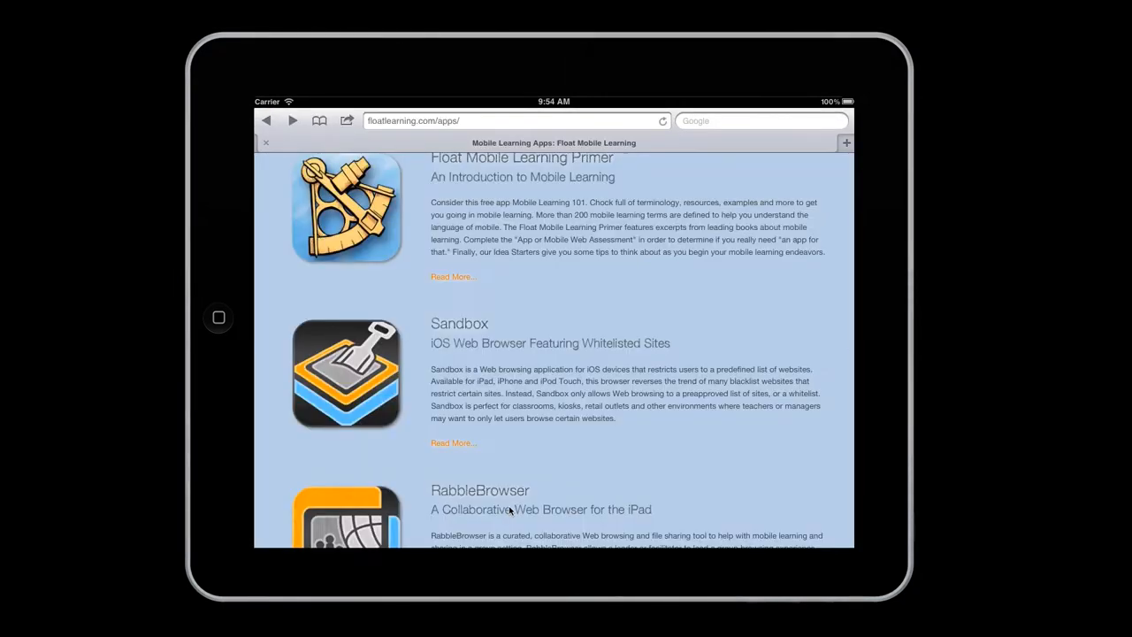
mouse_move(383, 374)
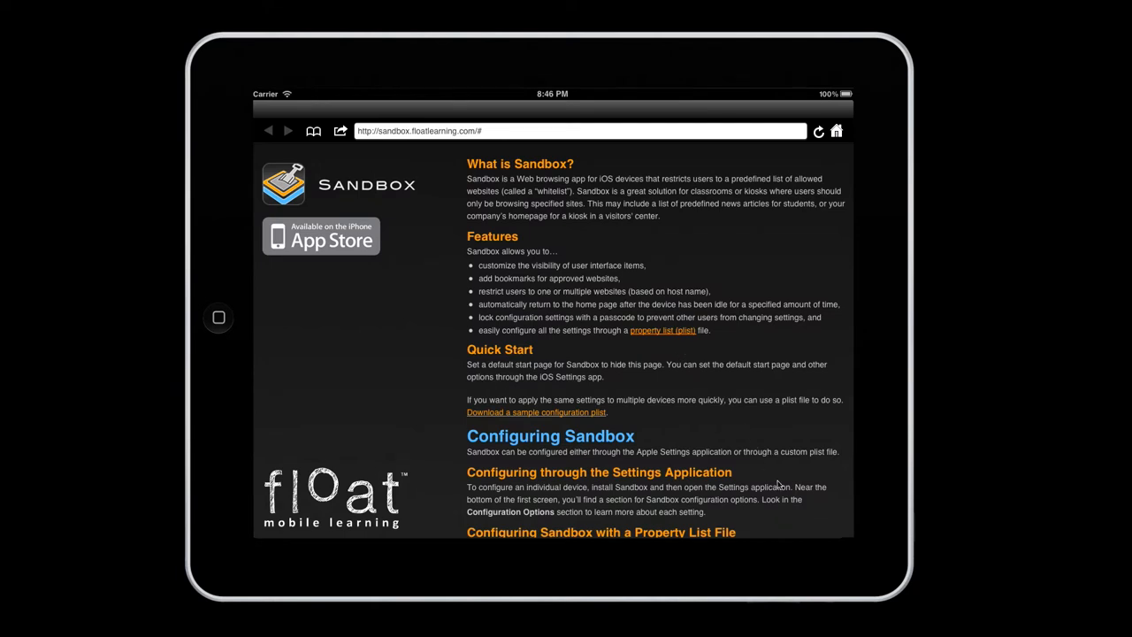
Step: Open Sandbox's page in iOS Settings, review its three bookmarks, and return to its settings
scroll("down", 3)
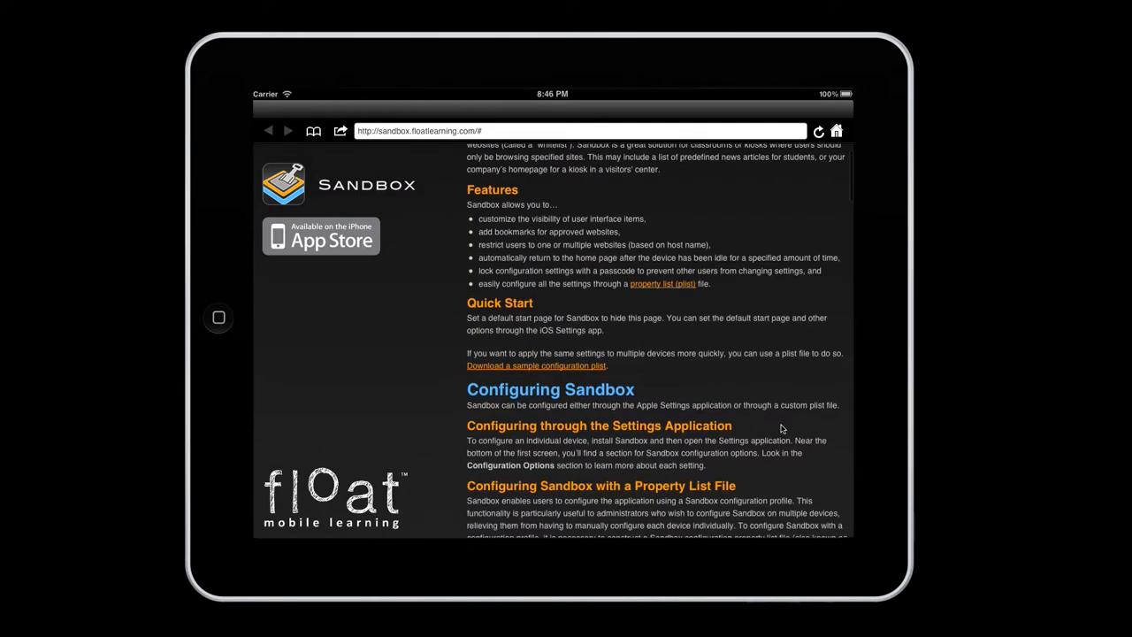
scroll("down", 3)
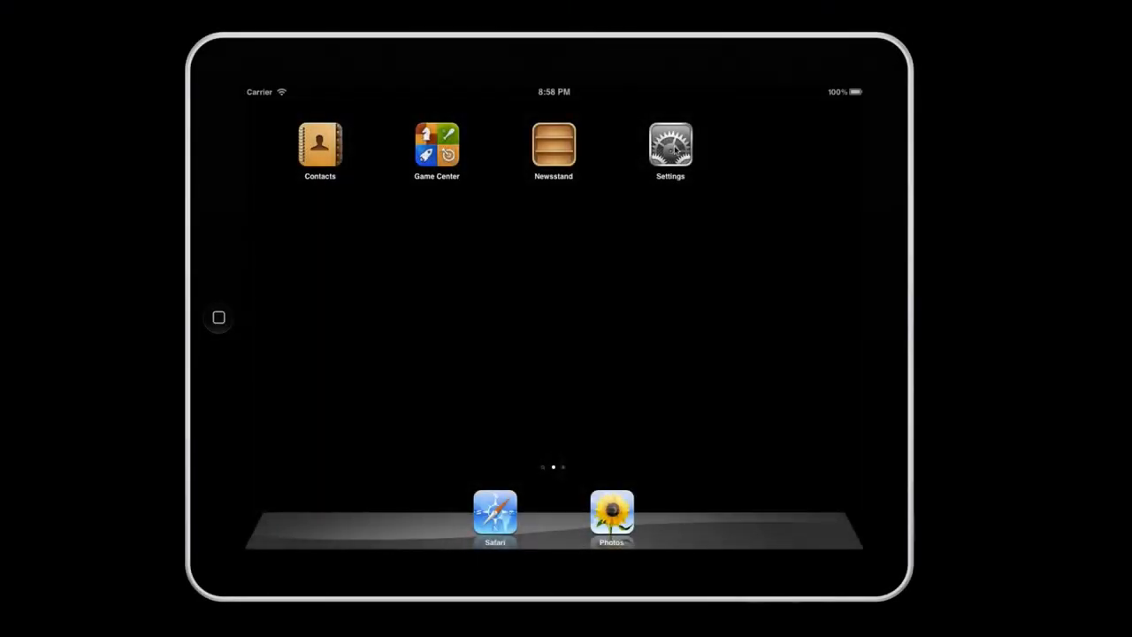
left_click(669, 146)
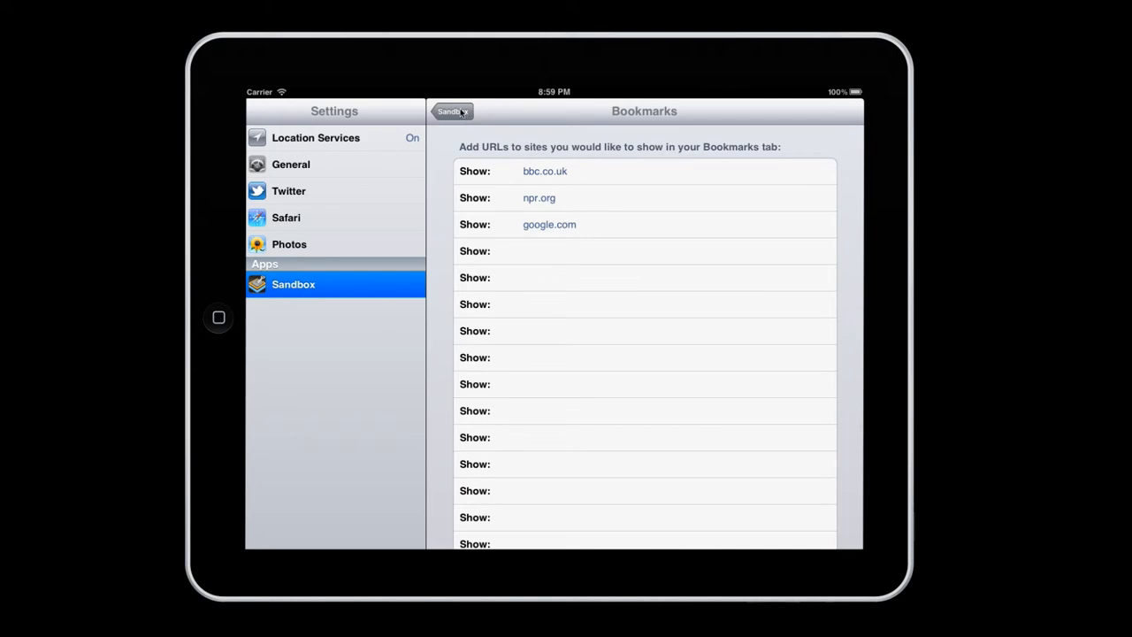
left_click(451, 110)
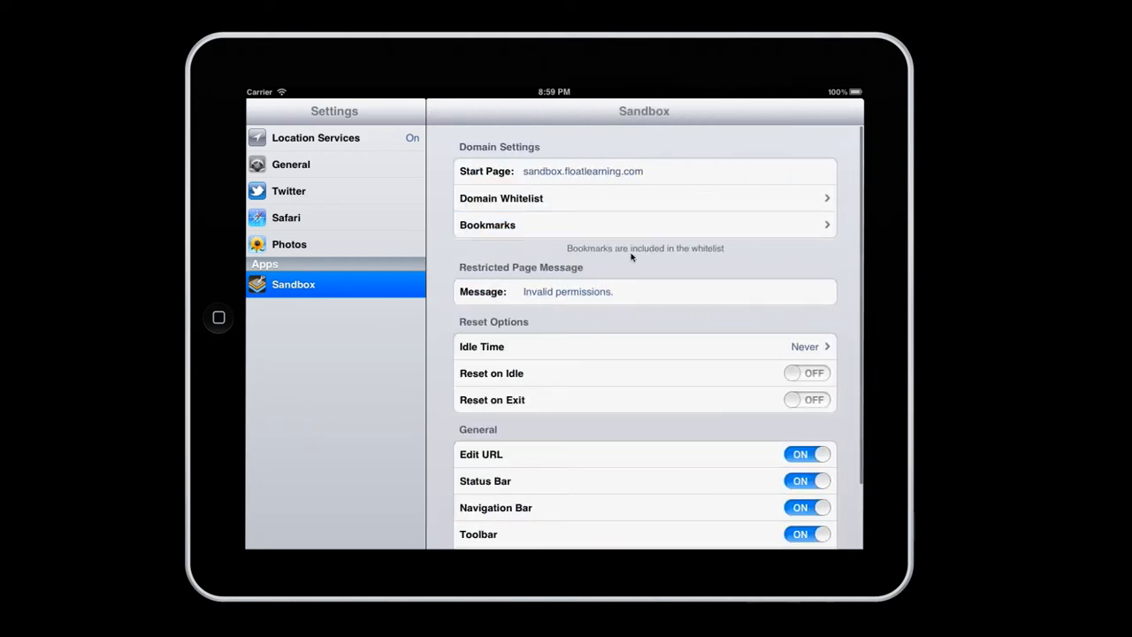
left_click(567, 291)
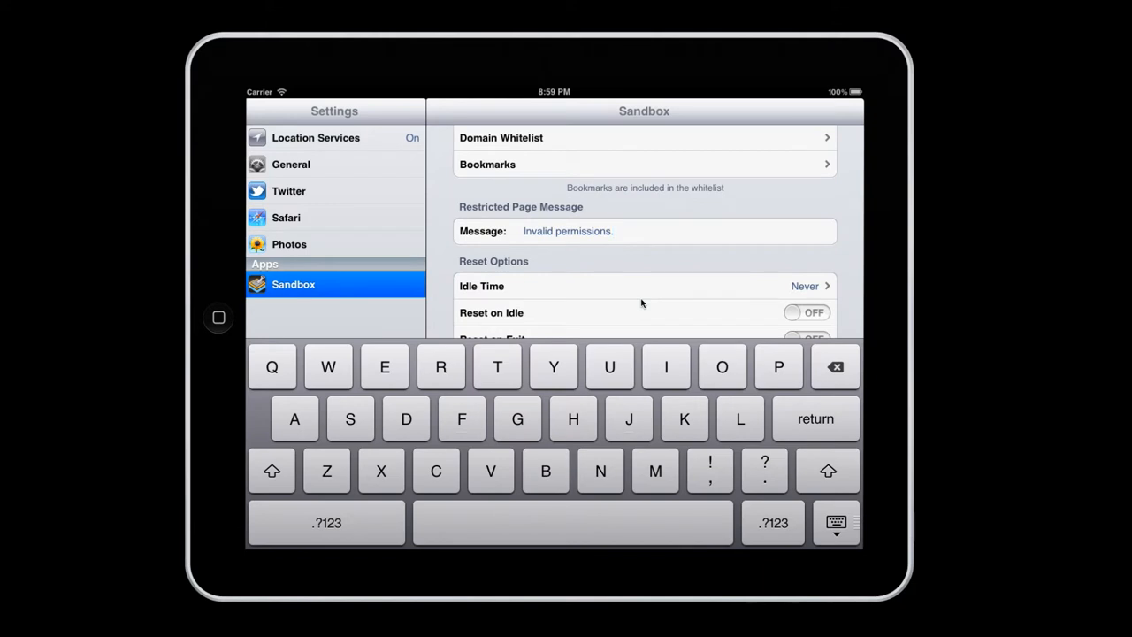
mouse_move(693, 339)
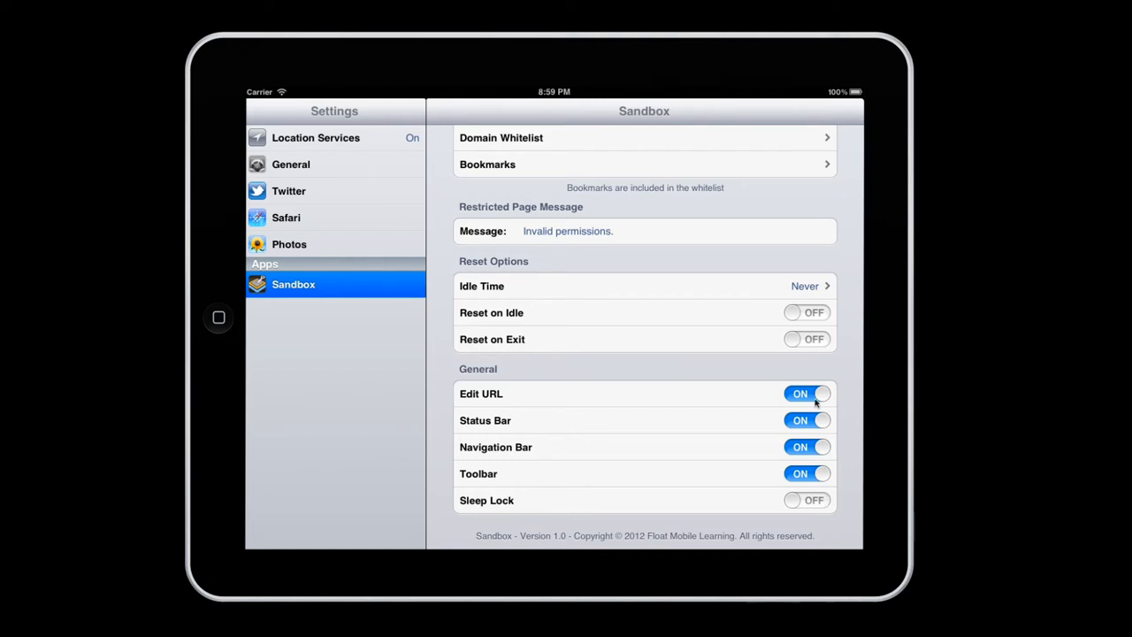
Step: Set Sandbox's idle time to 5 minutes
left_click(644, 286)
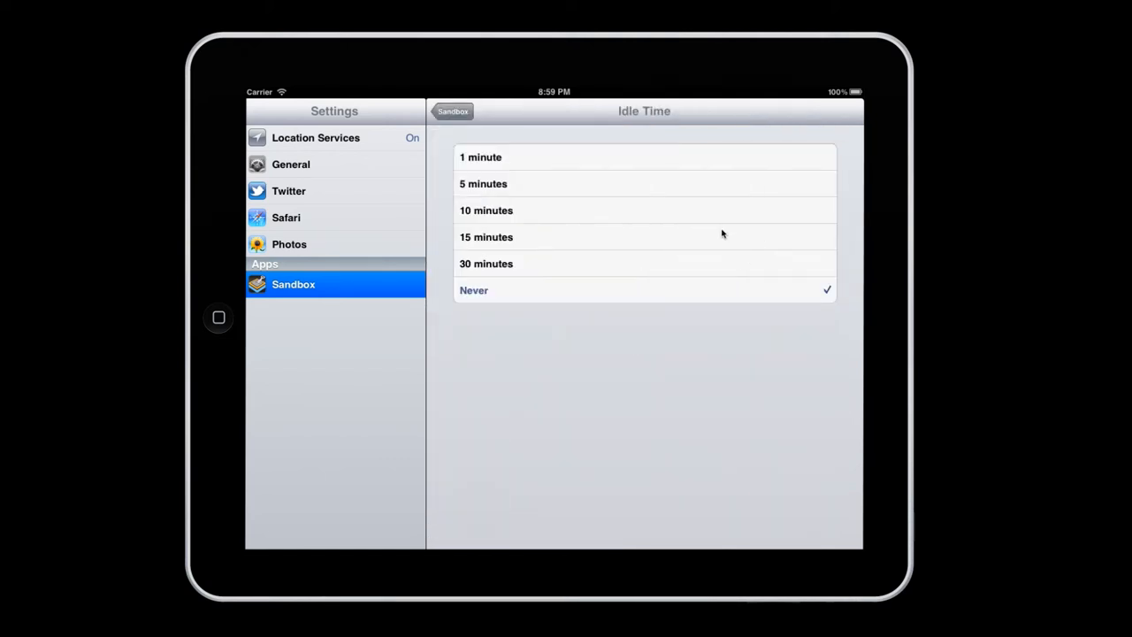
left_click(483, 184)
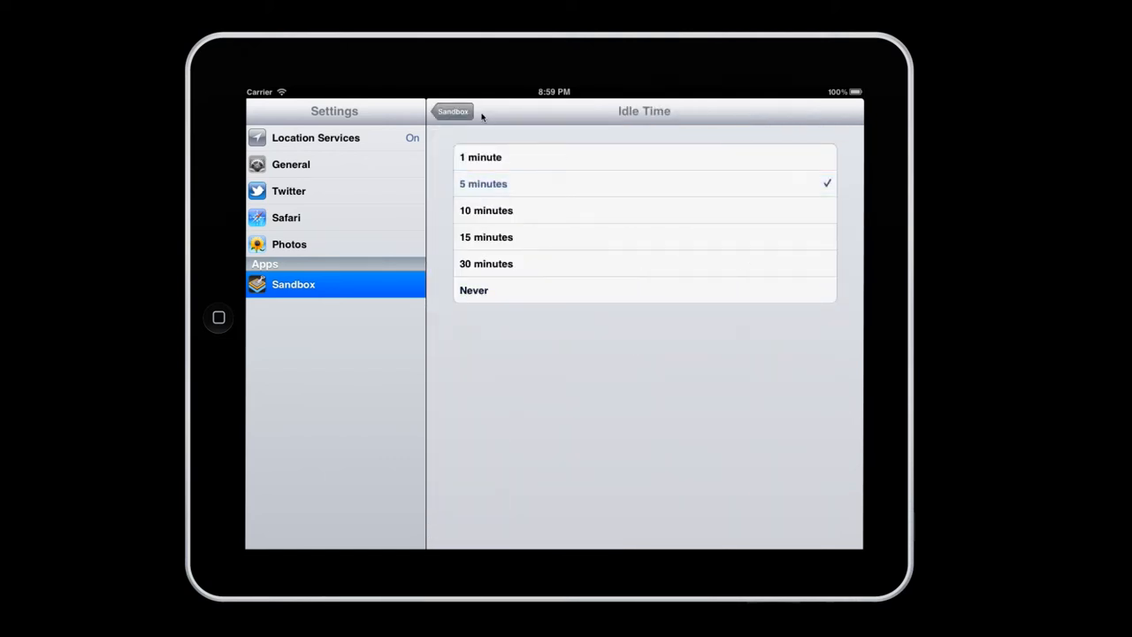
left_click(452, 111)
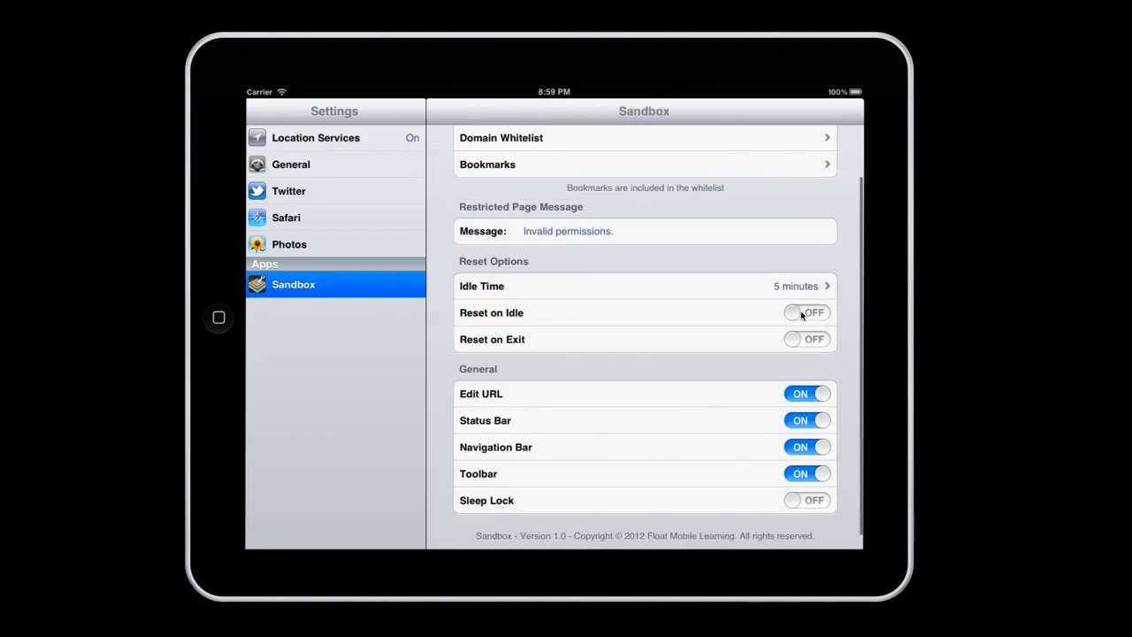
Step: Turn on Reset on Idle and Reset on Exit, turn off Edit URL, and toggle Status Bar
left_click(806, 312)
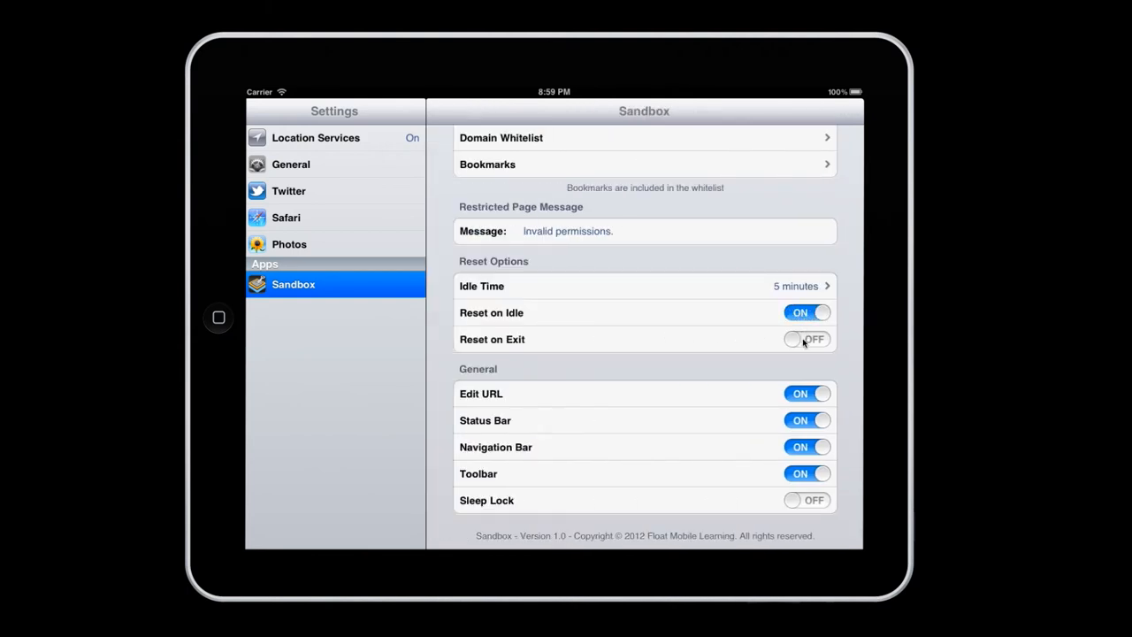
left_click(807, 340)
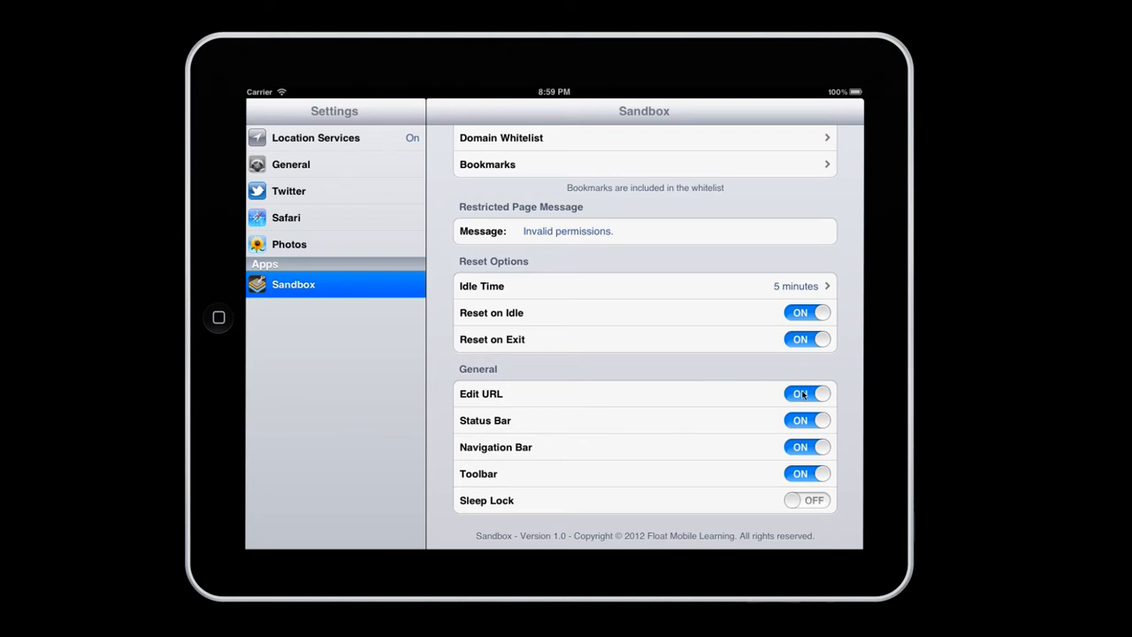
left_click(807, 393)
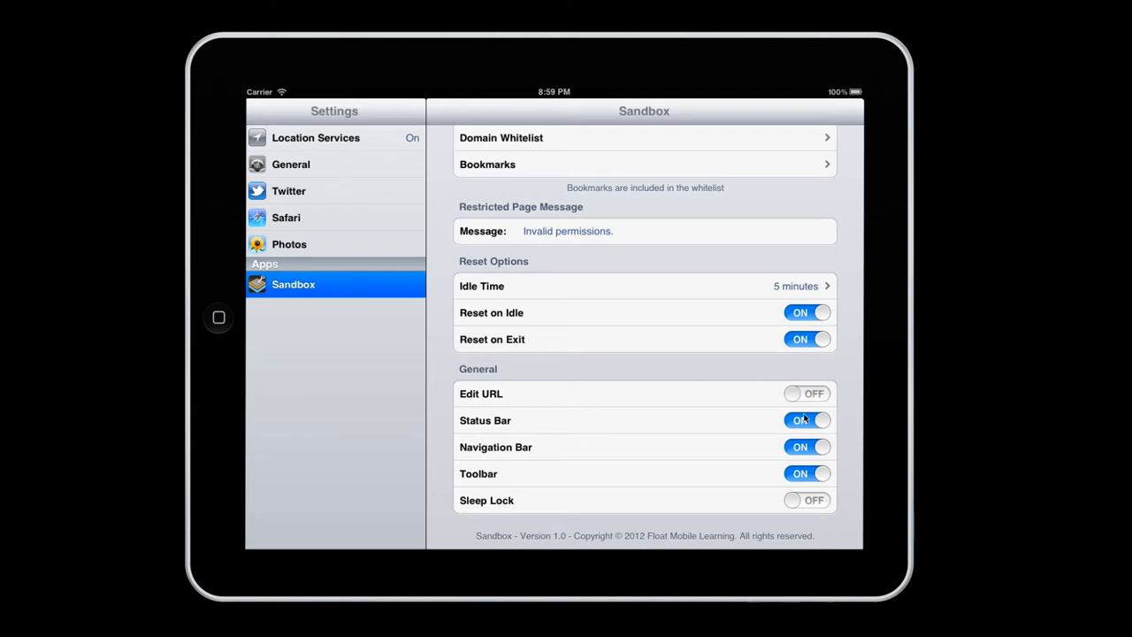
left_click(806, 420)
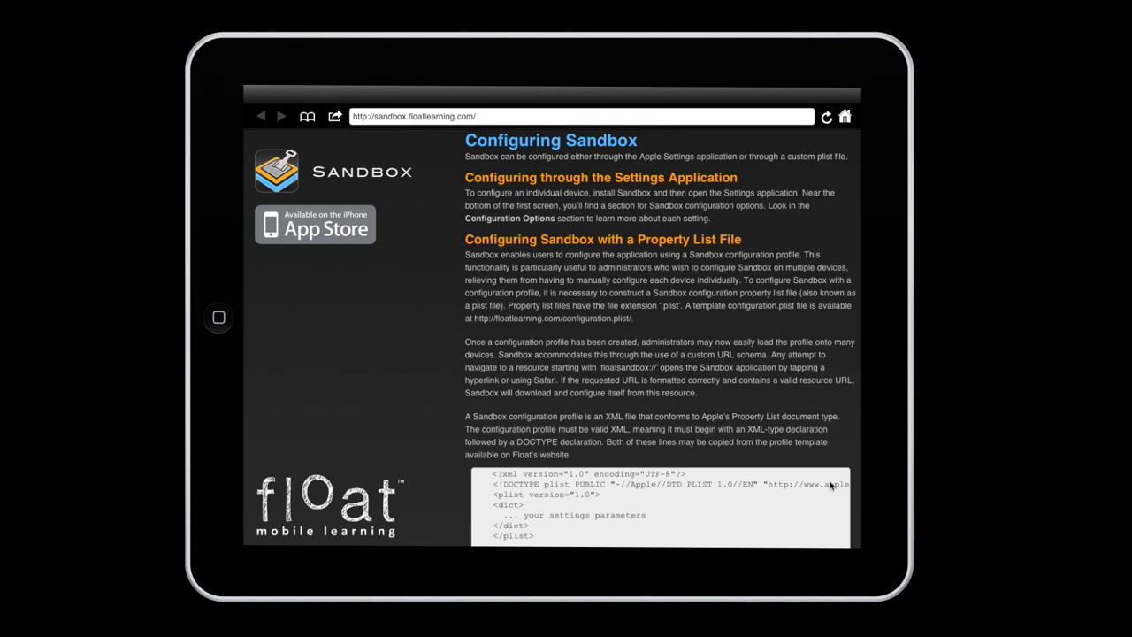
Step: Scroll Sandbox's start page from the property list section to Configuration Options
scroll("down", 3)
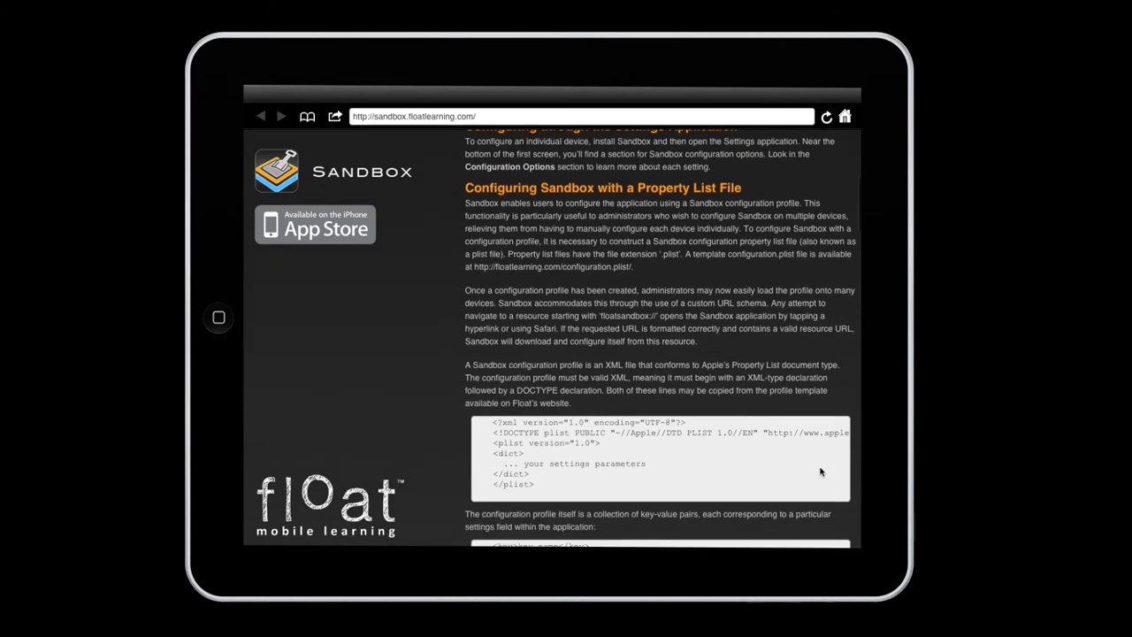
scroll("down", 3)
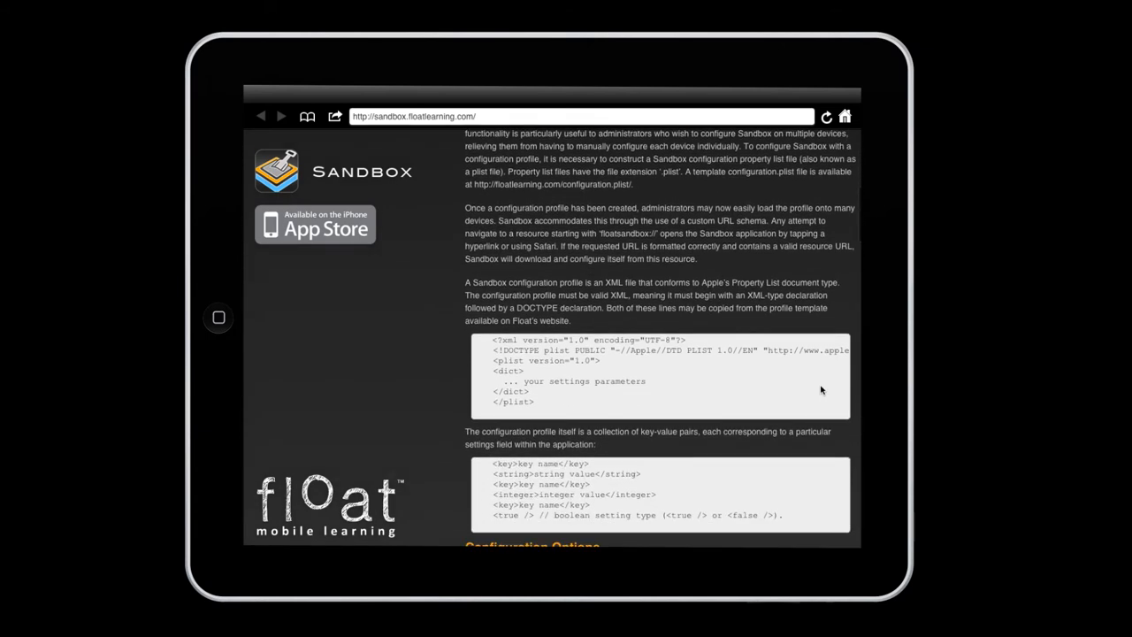
scroll("down", 3)
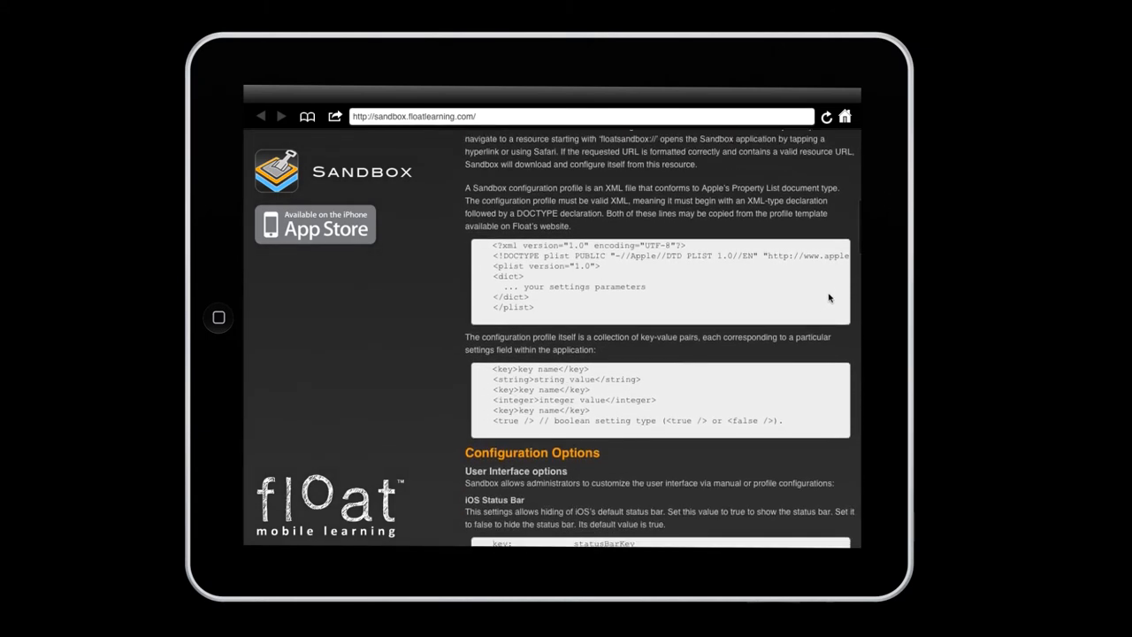
scroll("down", 3)
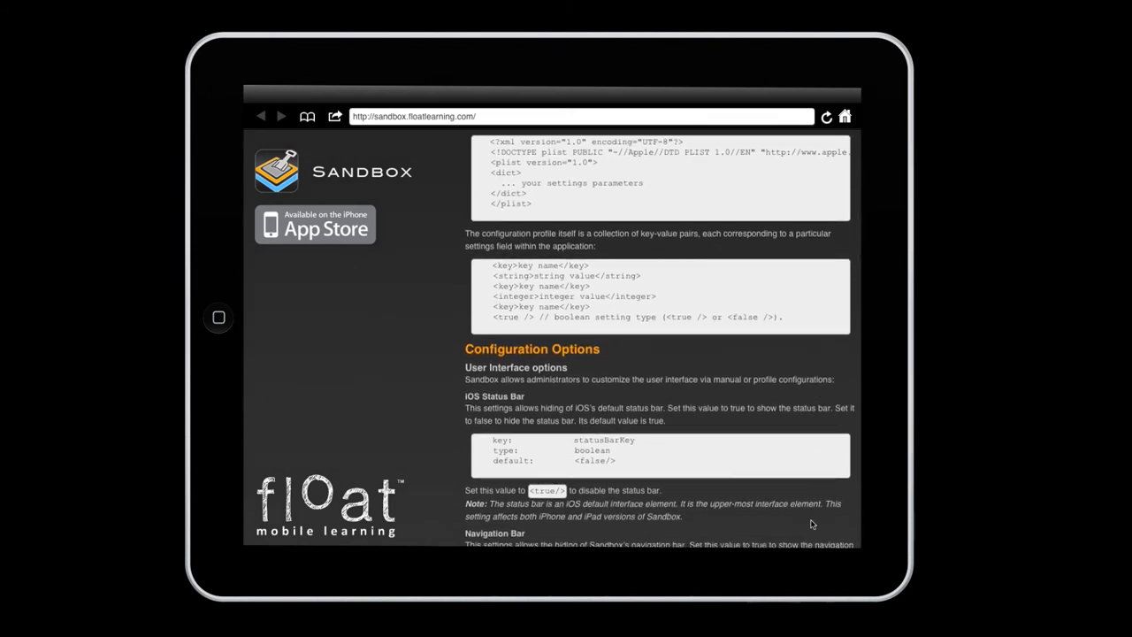
scroll("down", 3)
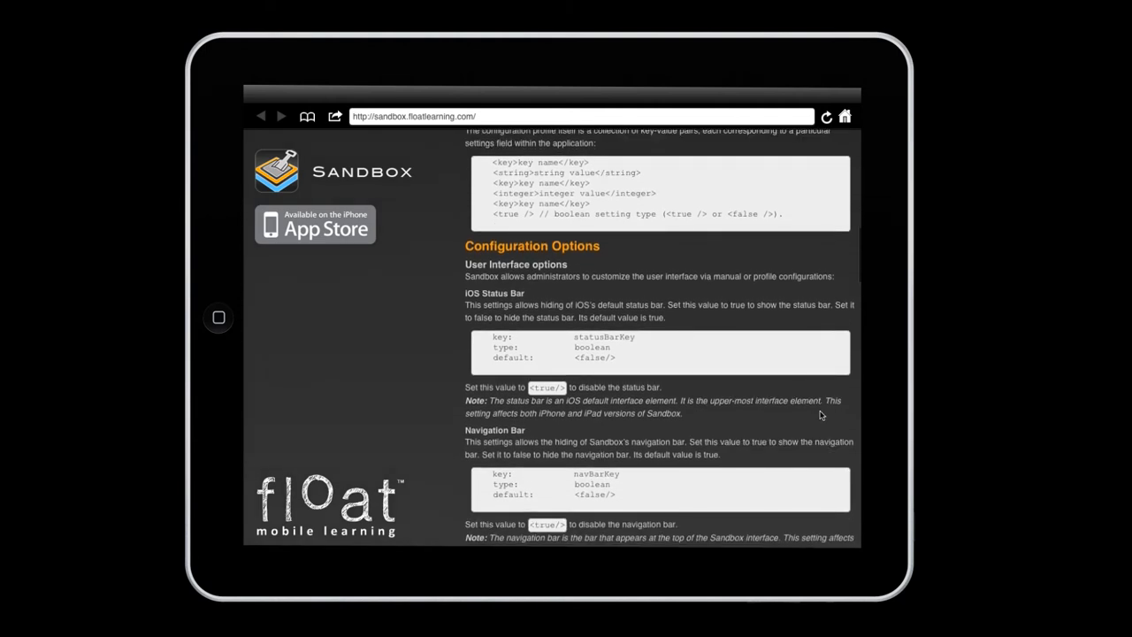
scroll("down", 3)
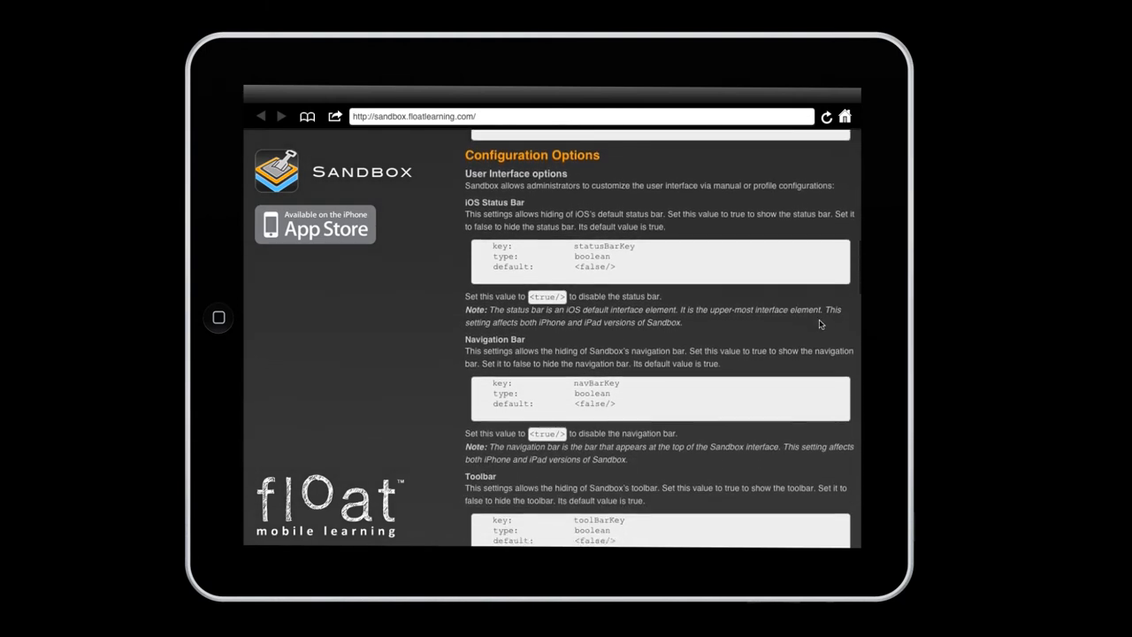